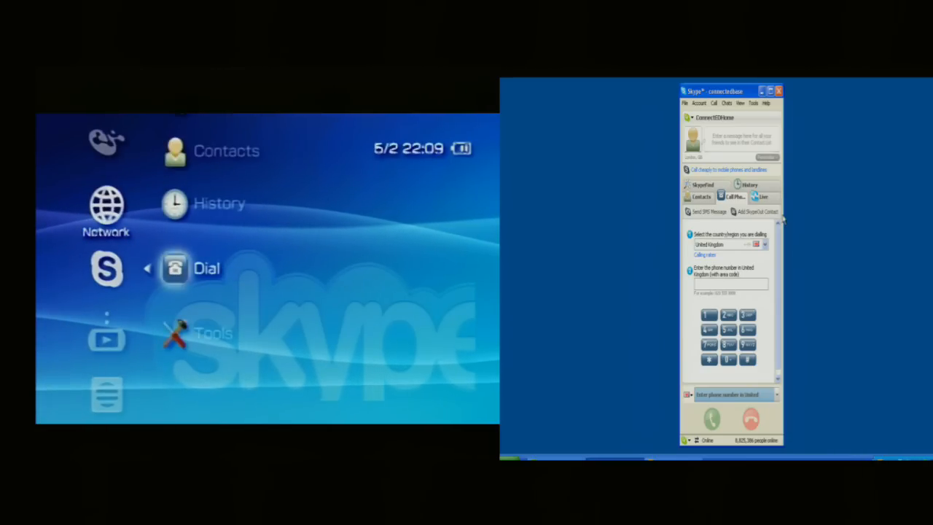
# Answer the PSP's incoming call to ConnectEDHome in the desktop Skype client
pyautogui.scroll(-3)
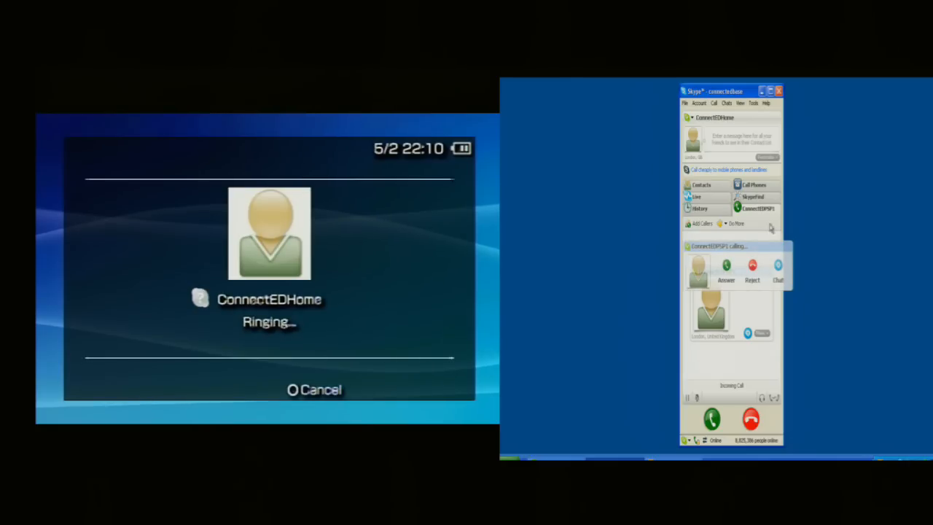
pyautogui.click(725, 266)
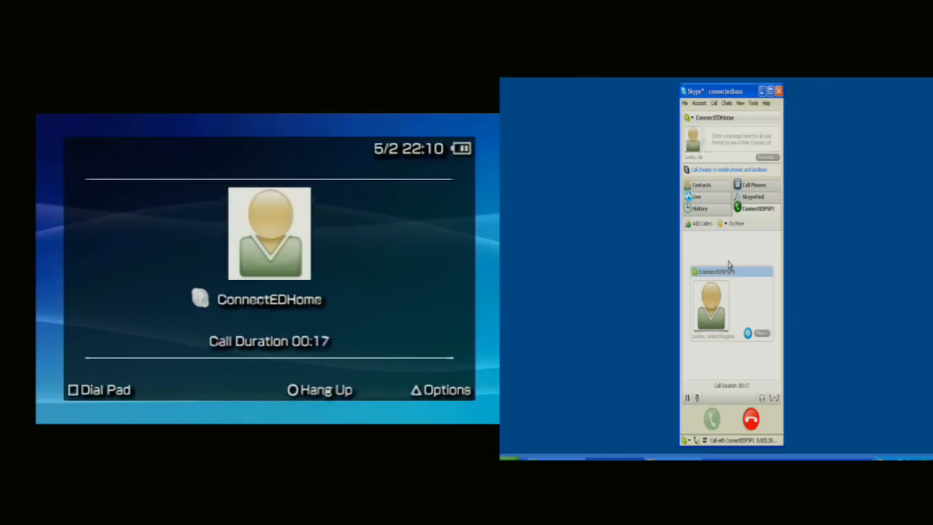
# Bring up the PSP's in-call options menu while the call keeps running
pyautogui.click(440, 389)
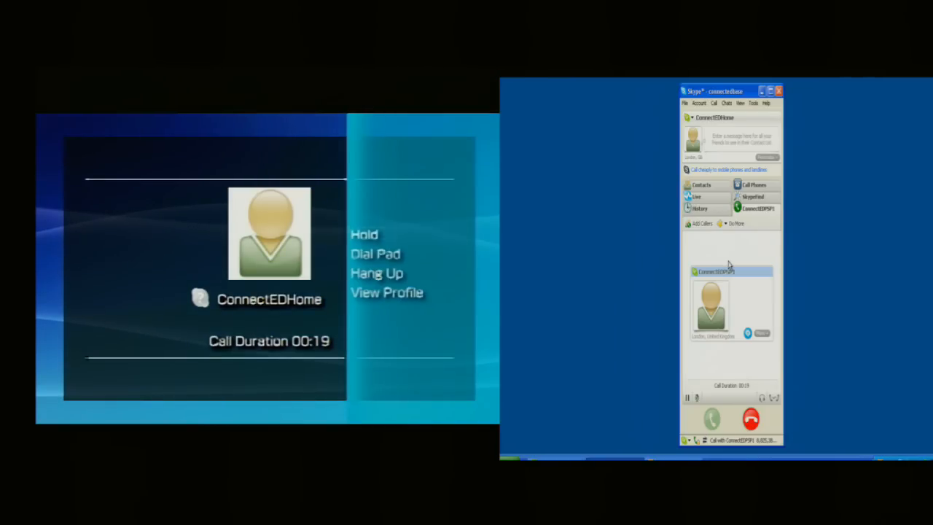